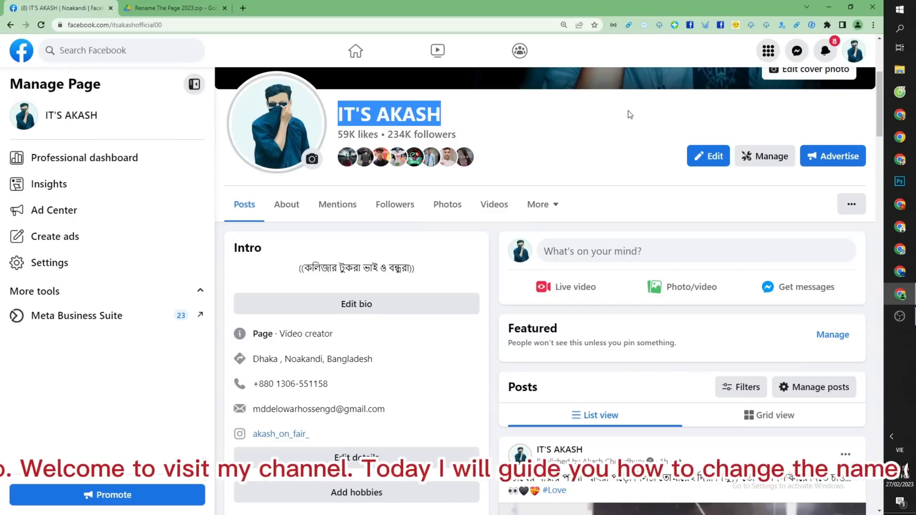
# Show the IT'S AKASH page's Followers list and scroll back to the cover photo
pyautogui.scroll(3)
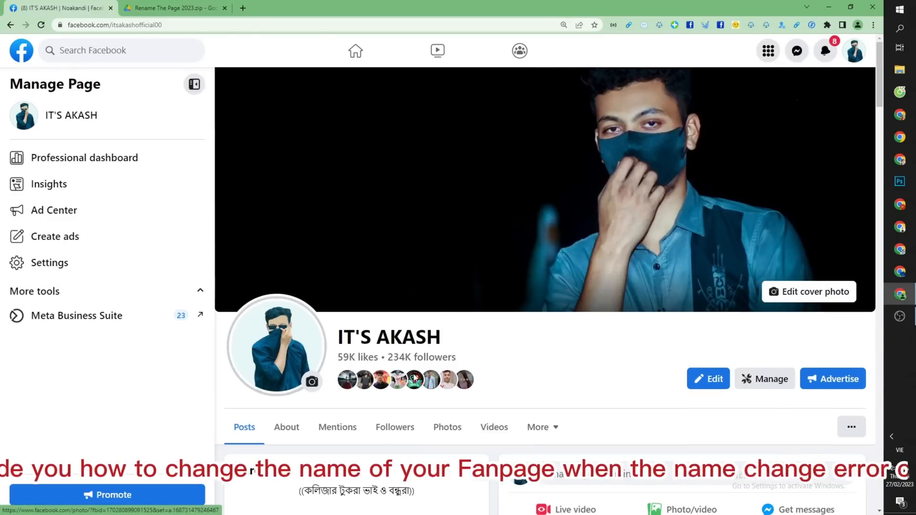
pyautogui.click(394, 427)
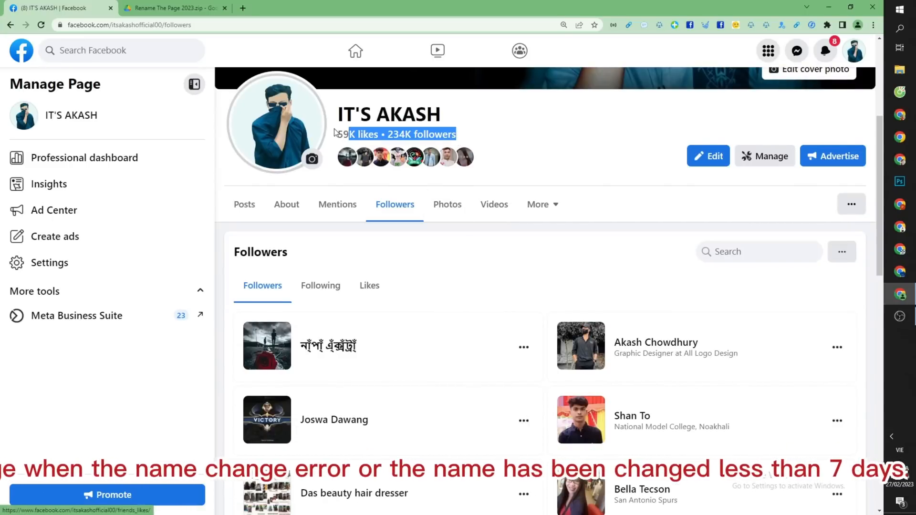
pyautogui.scroll(3)
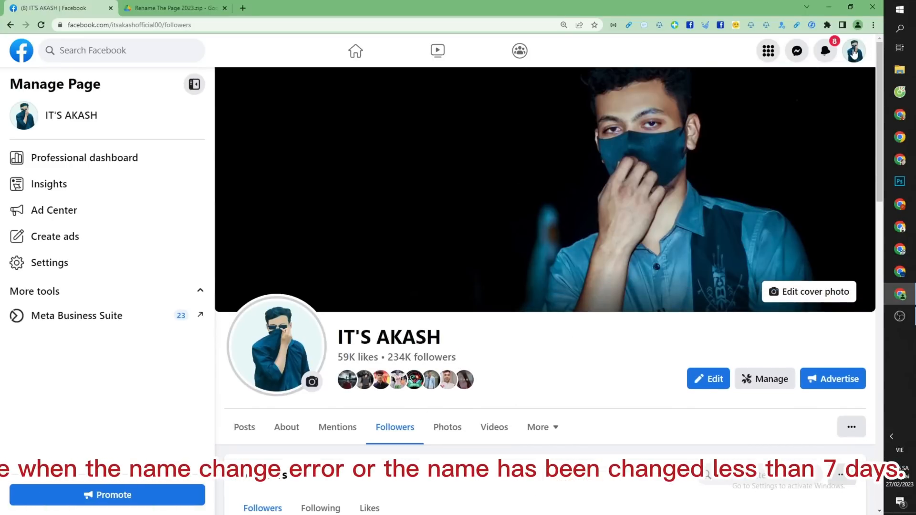
pyautogui.click(854, 51)
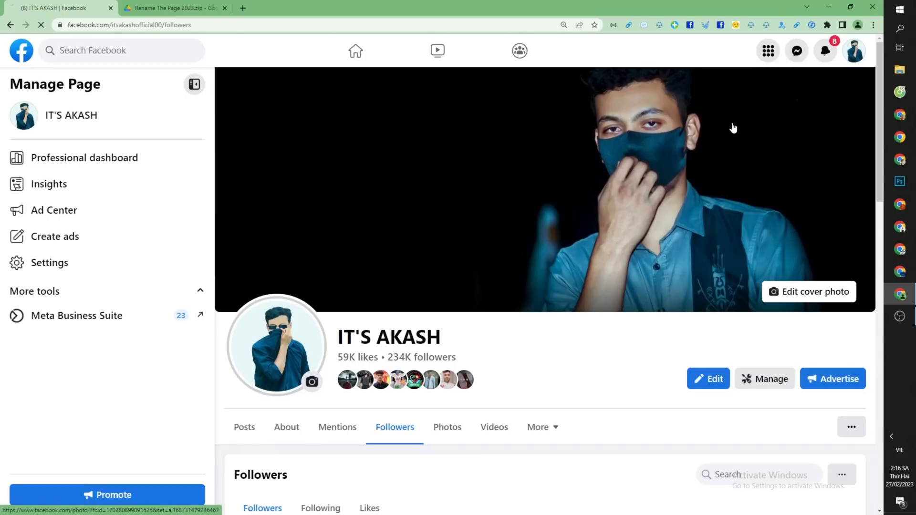
# View the page name settings showing the 7-day change restriction, then switch to the Google Drive zip tab
pyautogui.click(49, 262)
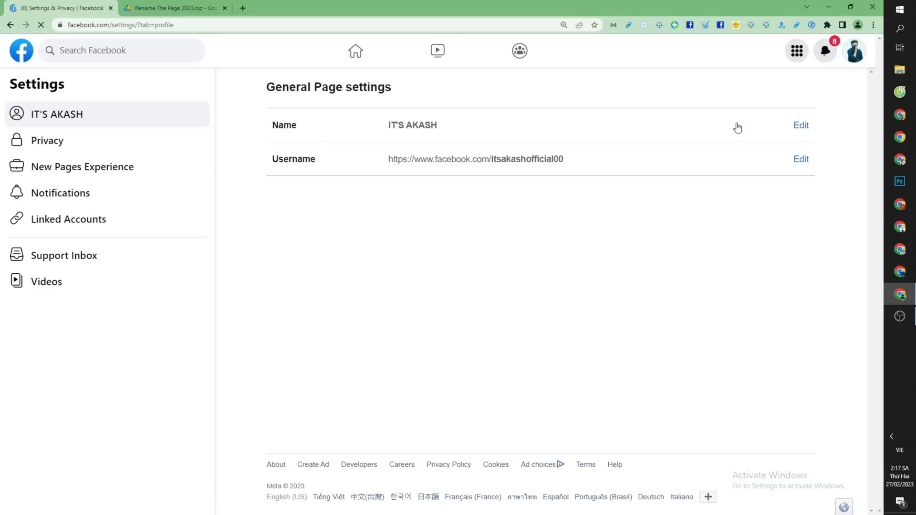
pyautogui.click(801, 125)
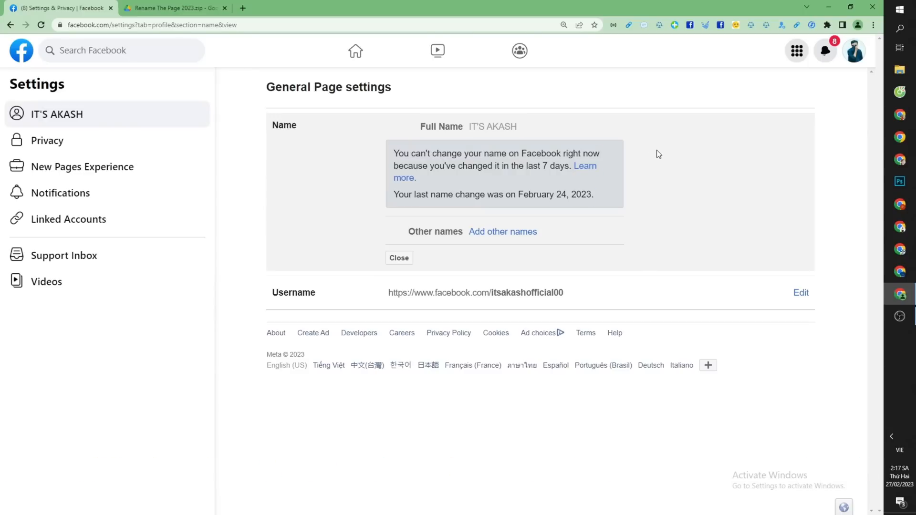
pyautogui.moveTo(691, 175)
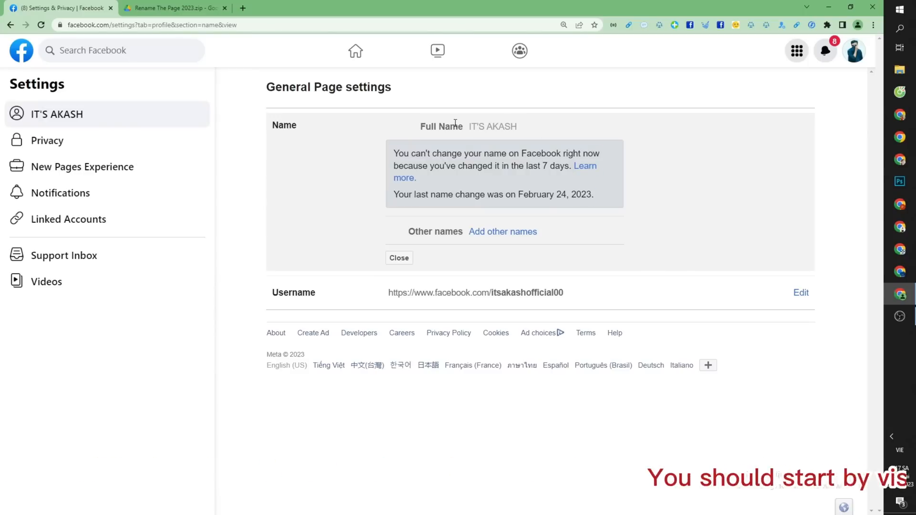
pyautogui.click(174, 7)
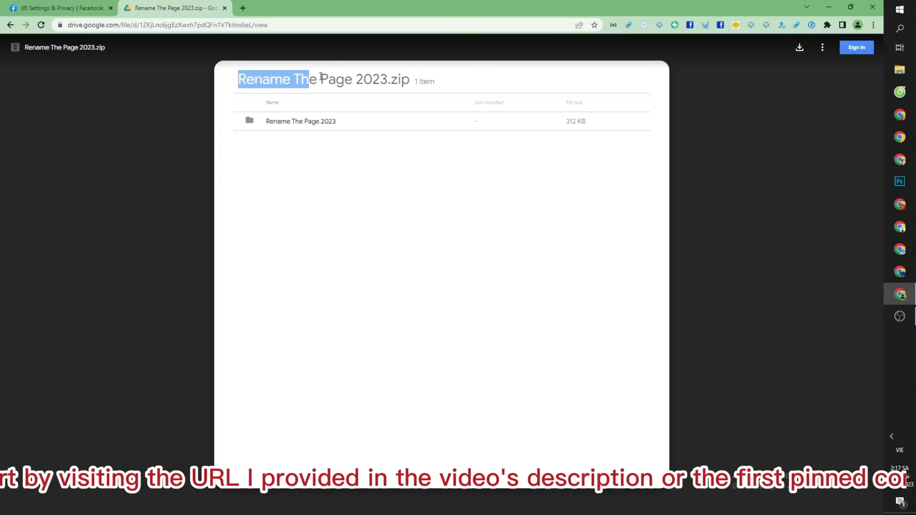
# Download Rename The Page 2023.zip from Google Drive and show it in its folder
pyautogui.click(521, 231)
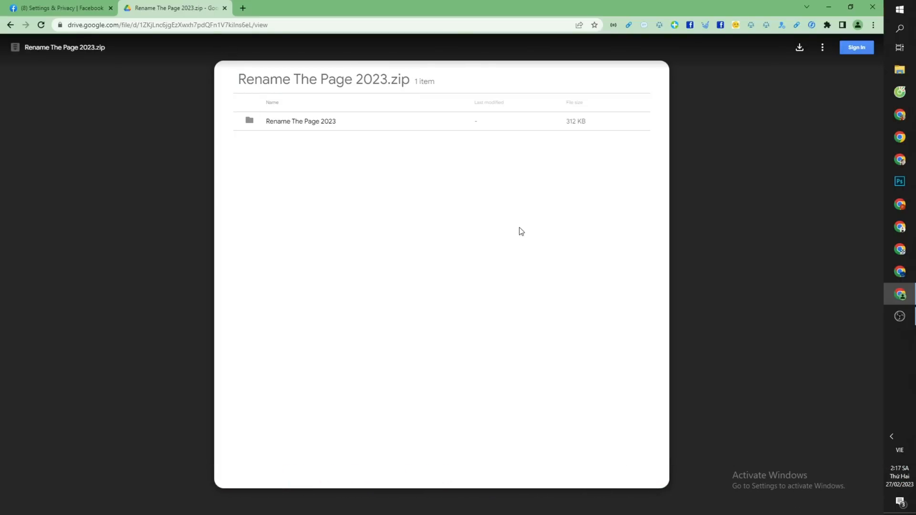
pyautogui.moveTo(800, 48)
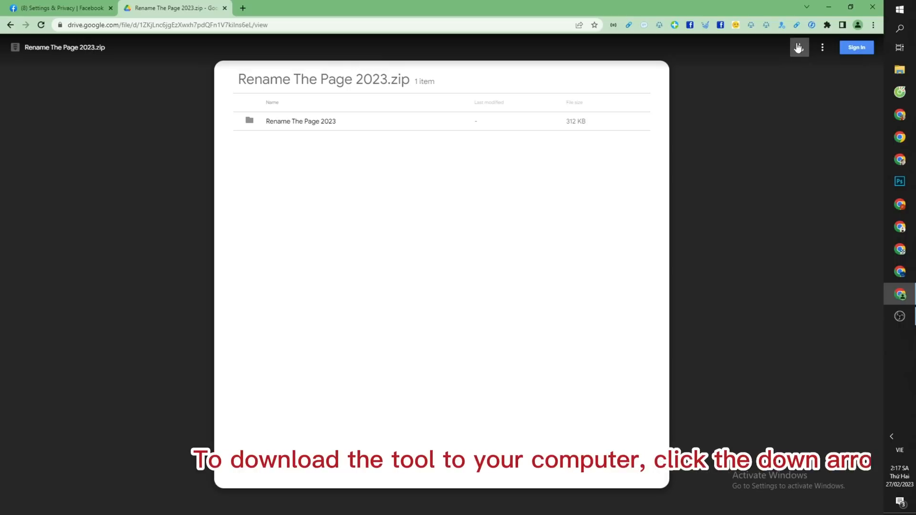
pyautogui.click(799, 47)
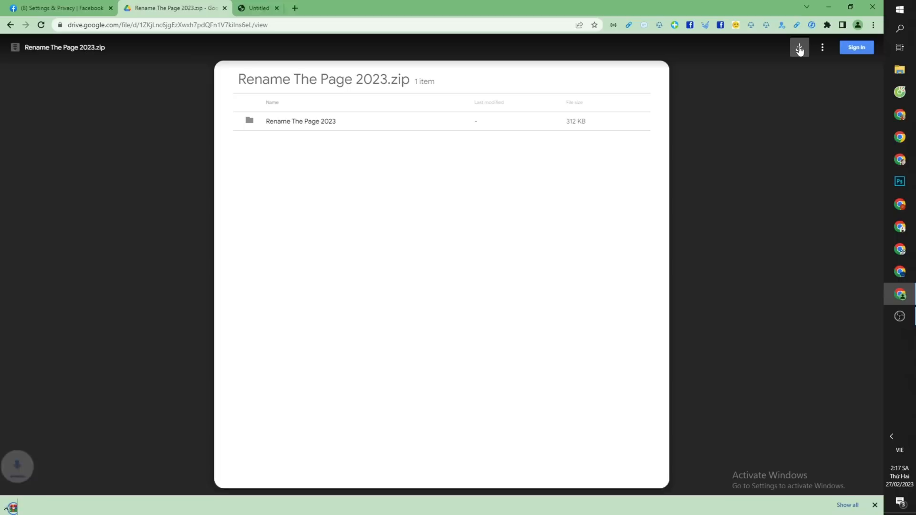
pyautogui.click(799, 48)
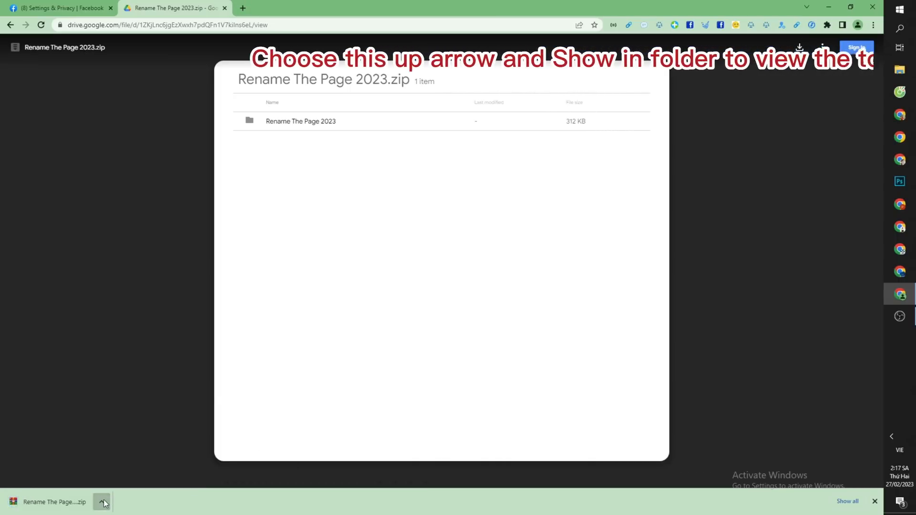
pyautogui.click(102, 502)
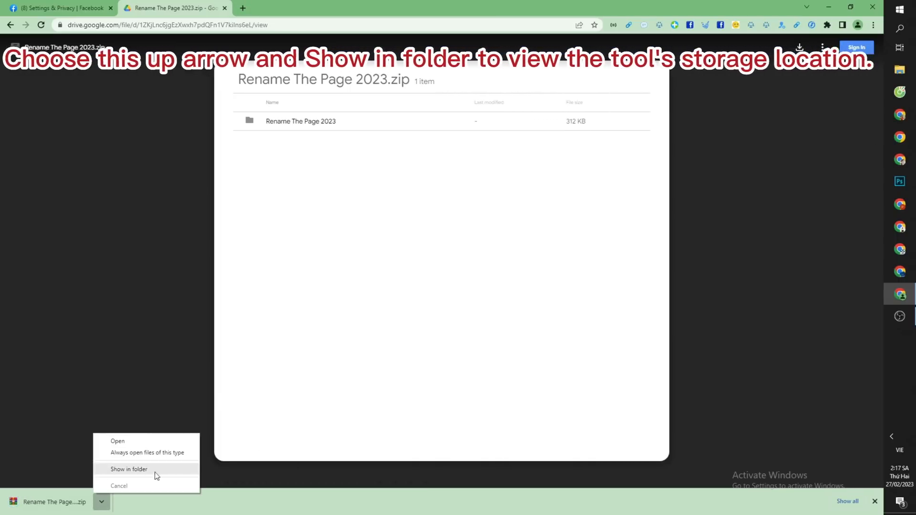
pyautogui.click(129, 470)
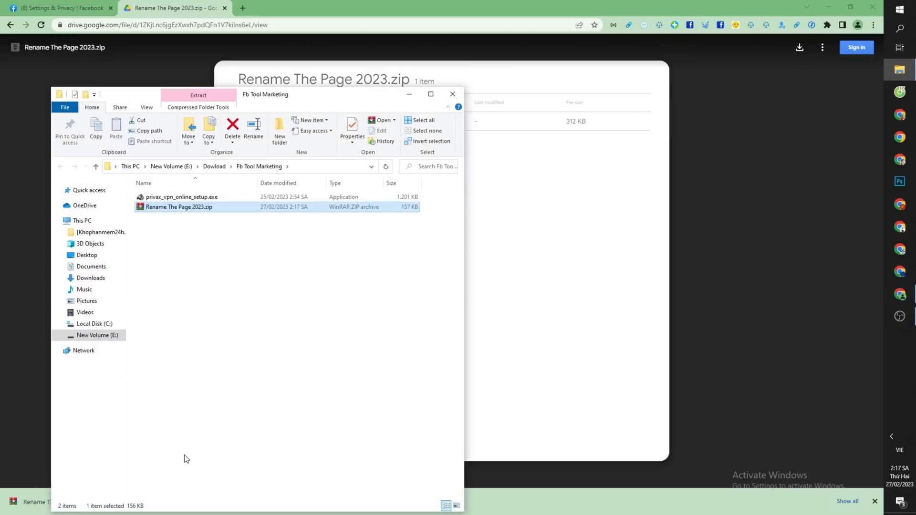
pyautogui.moveTo(272, 99)
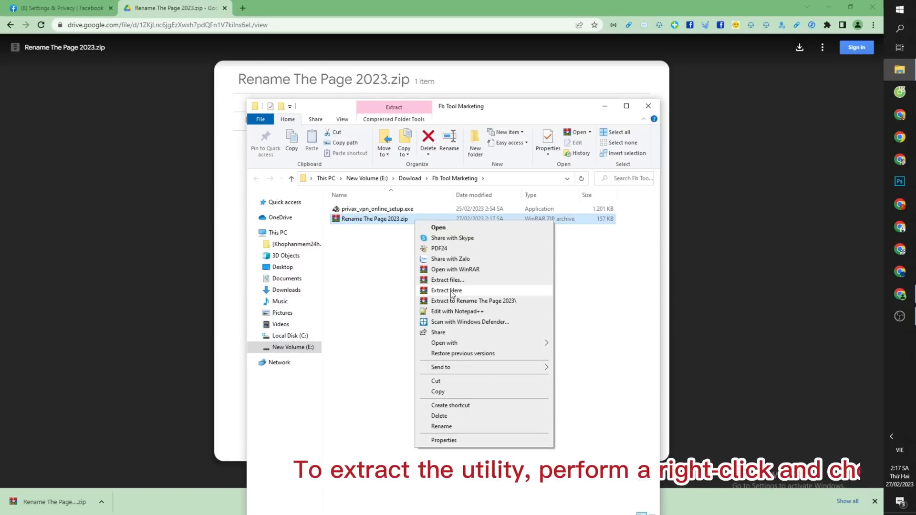
# Extract Rename The Page 2023.zip into the Fb Tool Marketing folder
pyautogui.click(445, 290)
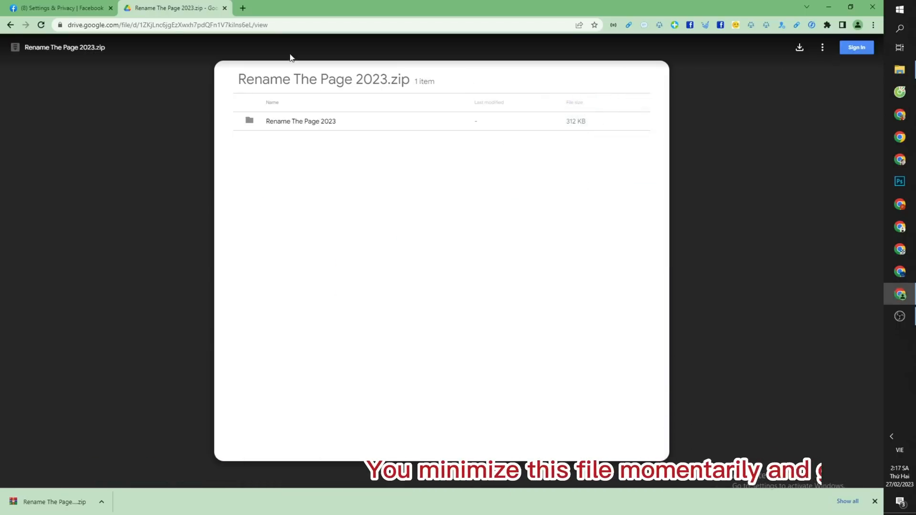
# Return to the Facebook tab and open Chrome's Extensions page via More tools
pyautogui.click(58, 7)
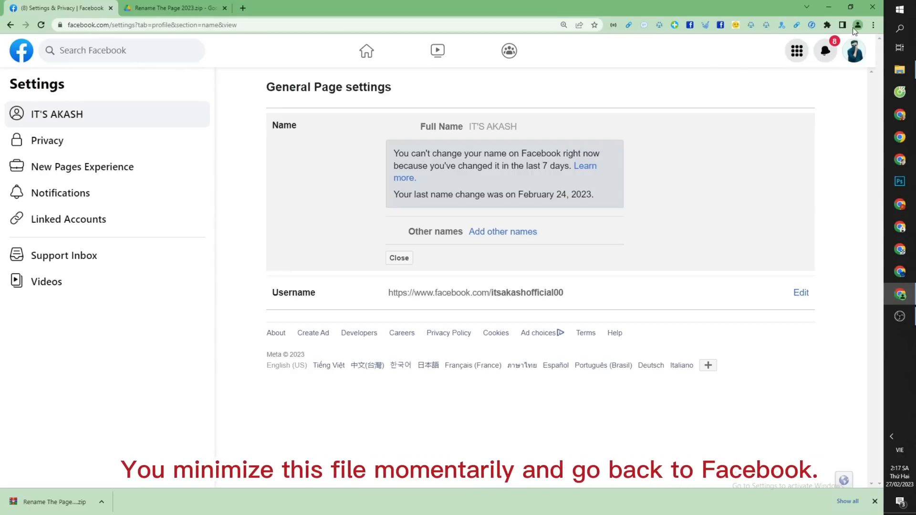
pyautogui.moveTo(874, 25)
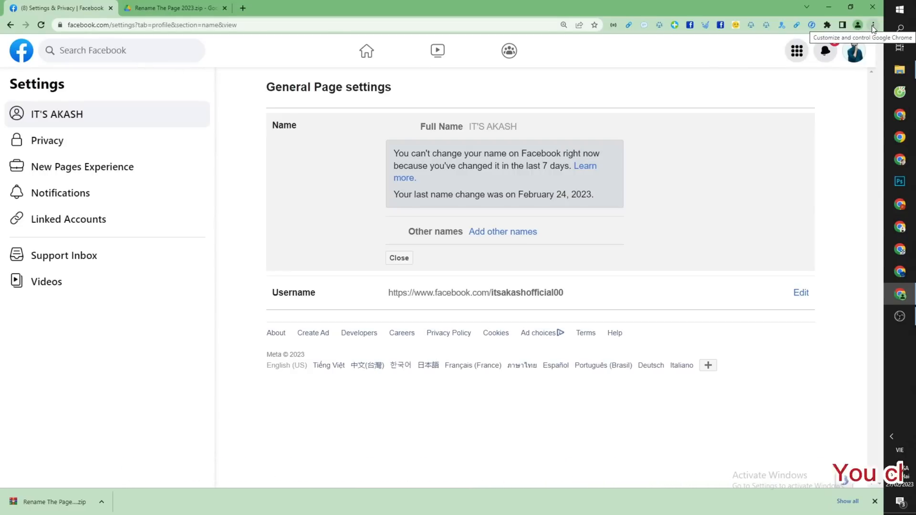
pyautogui.click(873, 24)
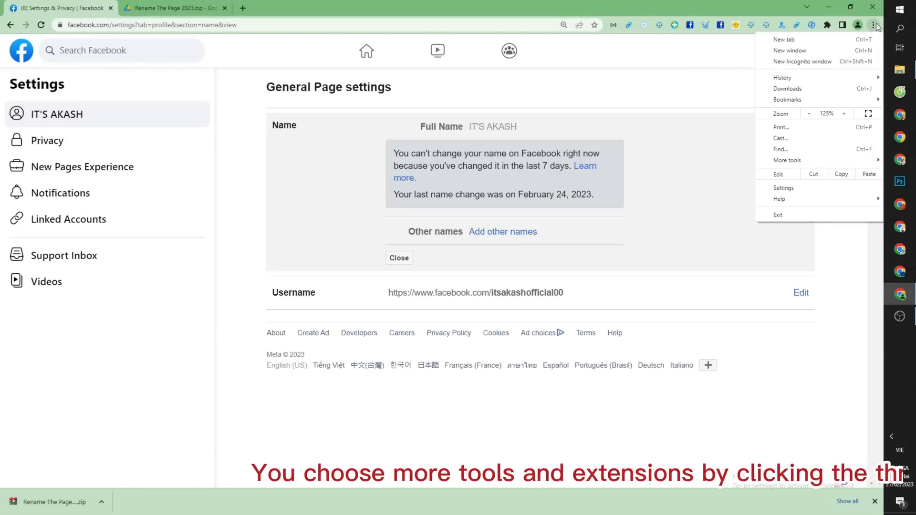
pyautogui.moveTo(787, 160)
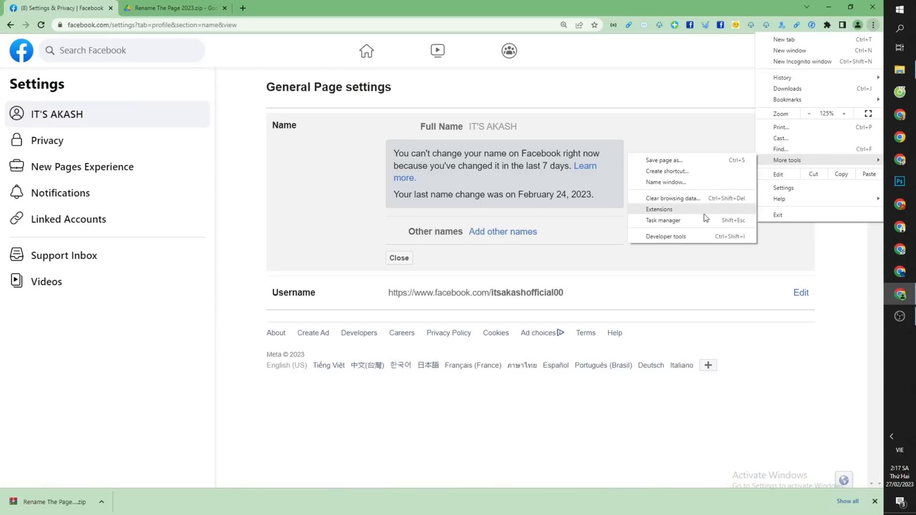
pyautogui.click(659, 209)
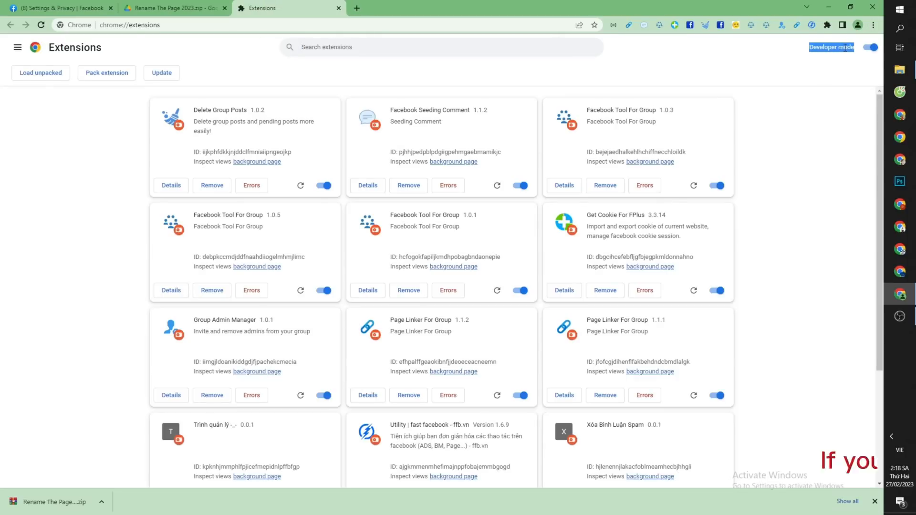
# Enable developer mode, load Rename The Page 0.0.1, and return to the Facebook settings tab
pyautogui.click(871, 48)
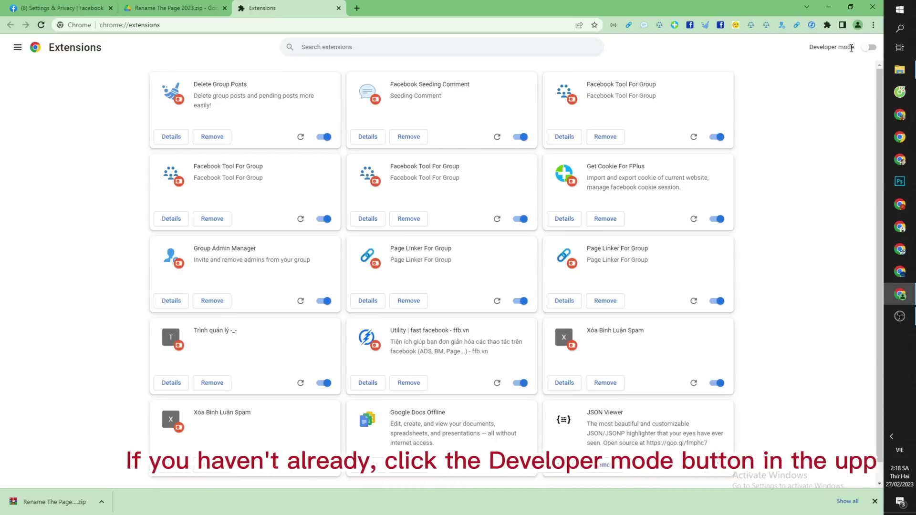
pyautogui.click(871, 48)
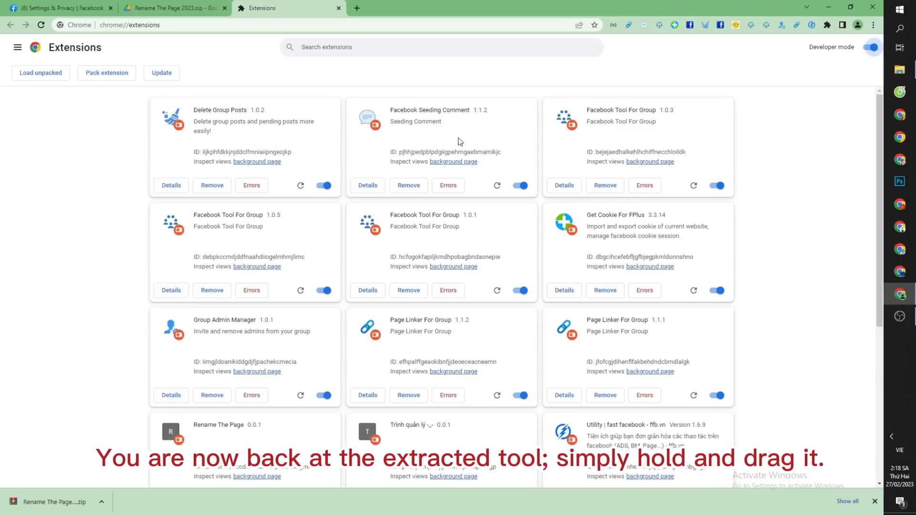
pyautogui.moveTo(491, 305)
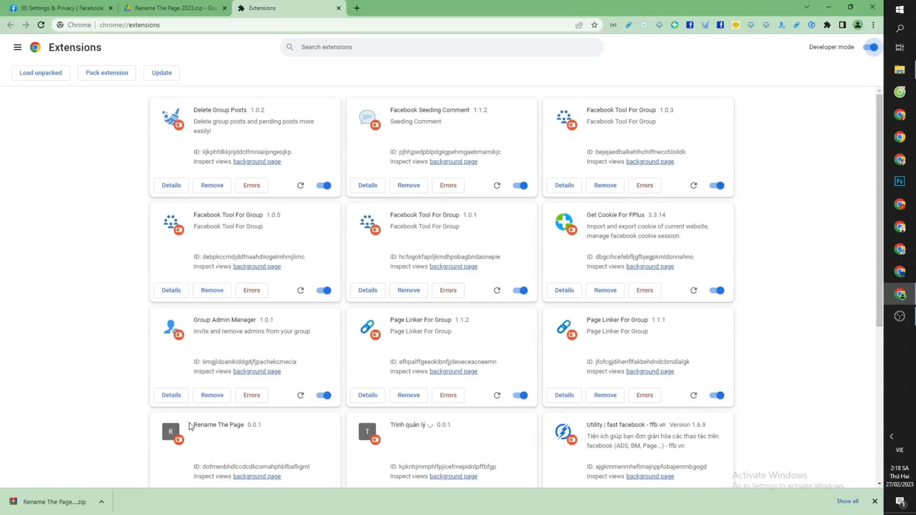
pyautogui.doubleClick(218, 425)
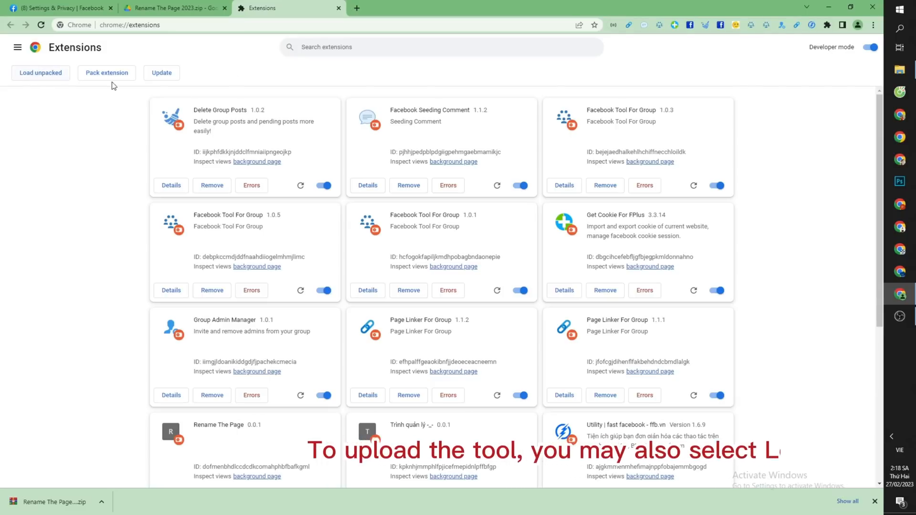
pyautogui.click(58, 8)
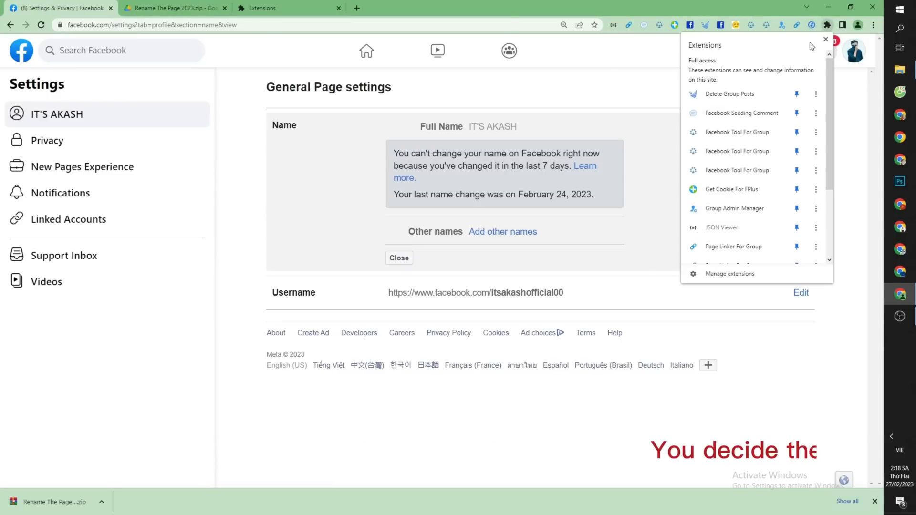
# Launch the Rename The Page extension form in its own tab
pyautogui.scroll(-3)
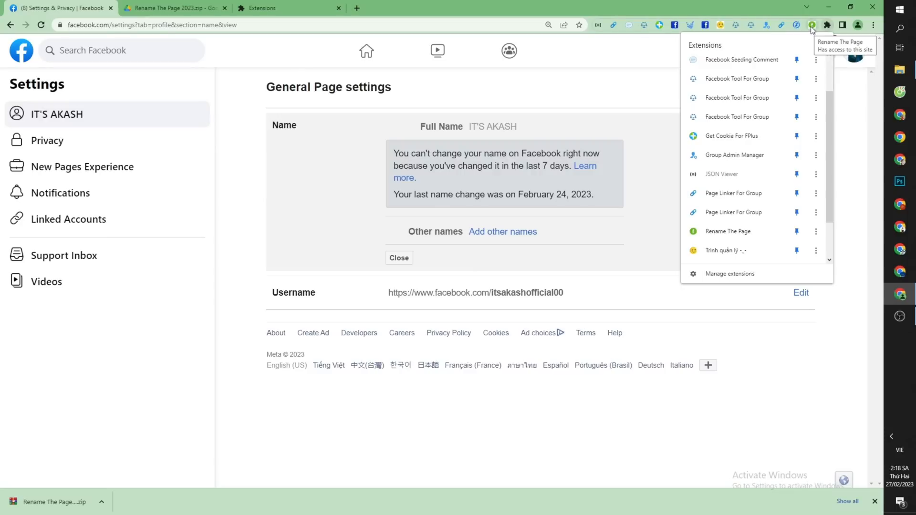
pyautogui.click(728, 231)
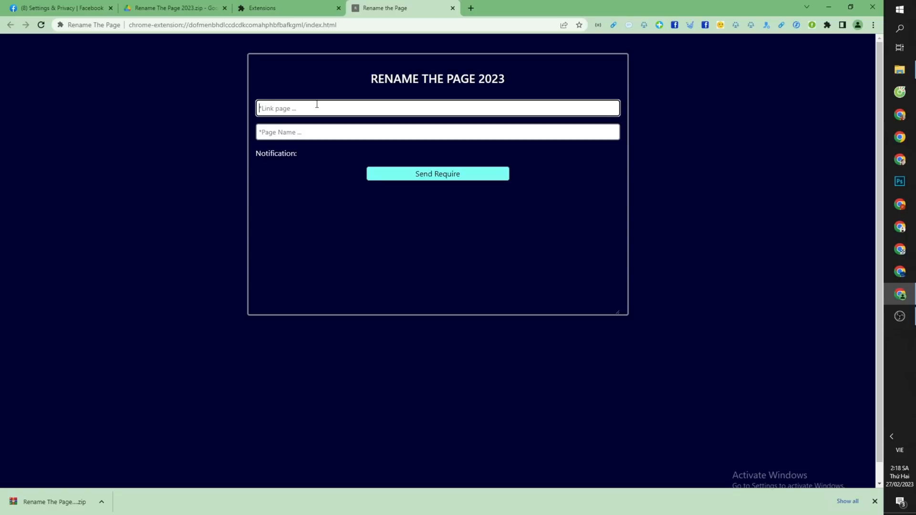
# Copy the IT'S AKASH page's URL from its Facebook profile and return to the rename form
pyautogui.click(437, 132)
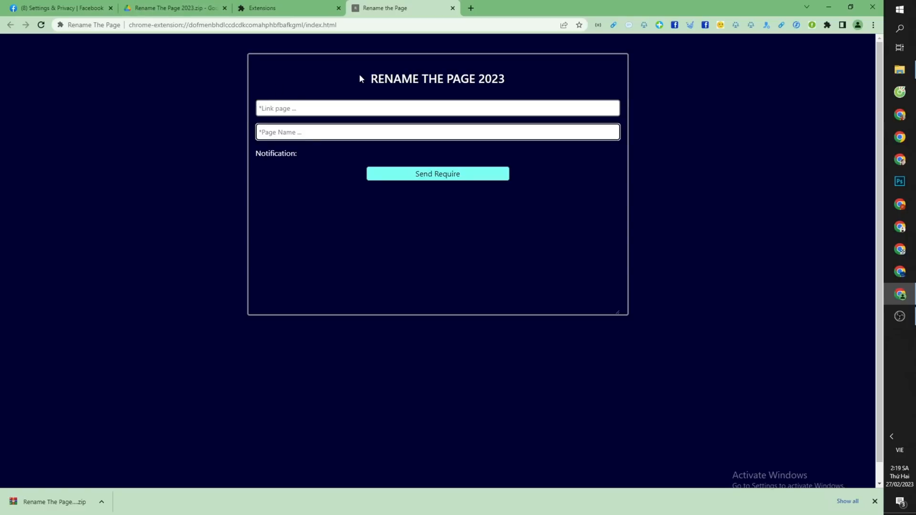
pyautogui.click(58, 7)
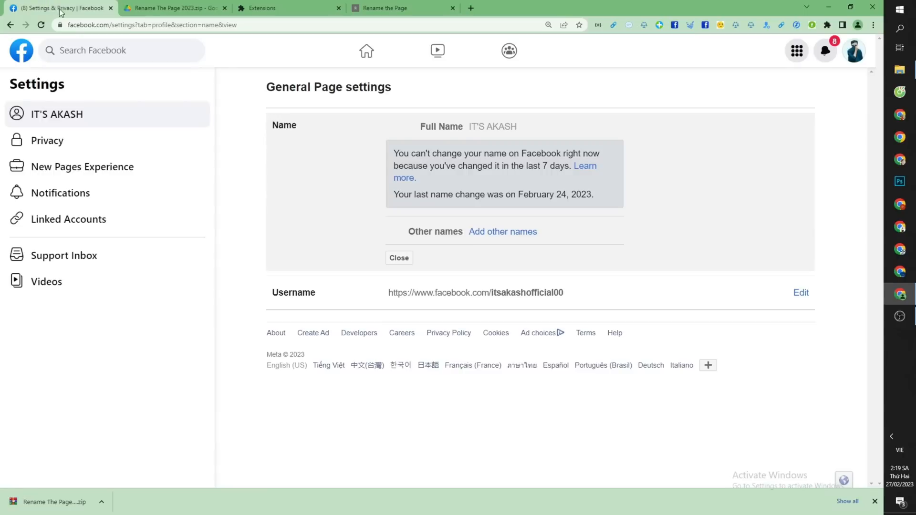
pyautogui.click(853, 50)
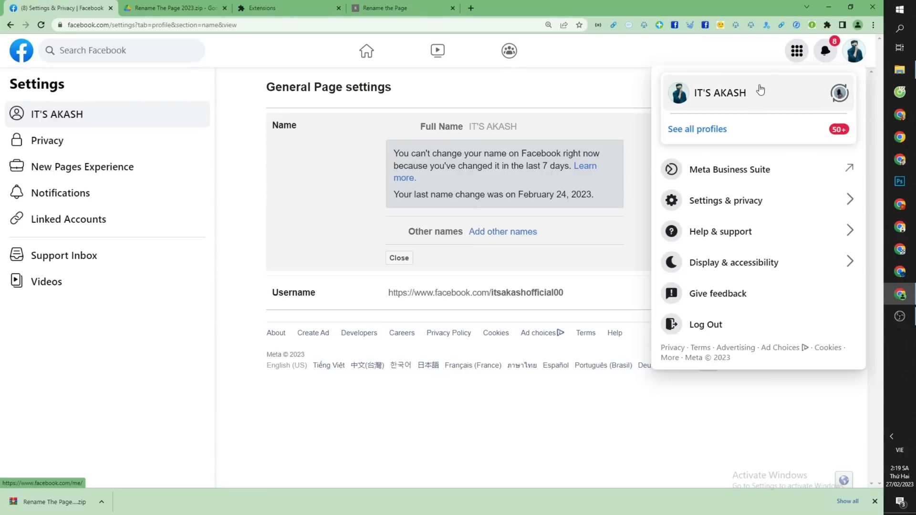
pyautogui.moveTo(739, 98)
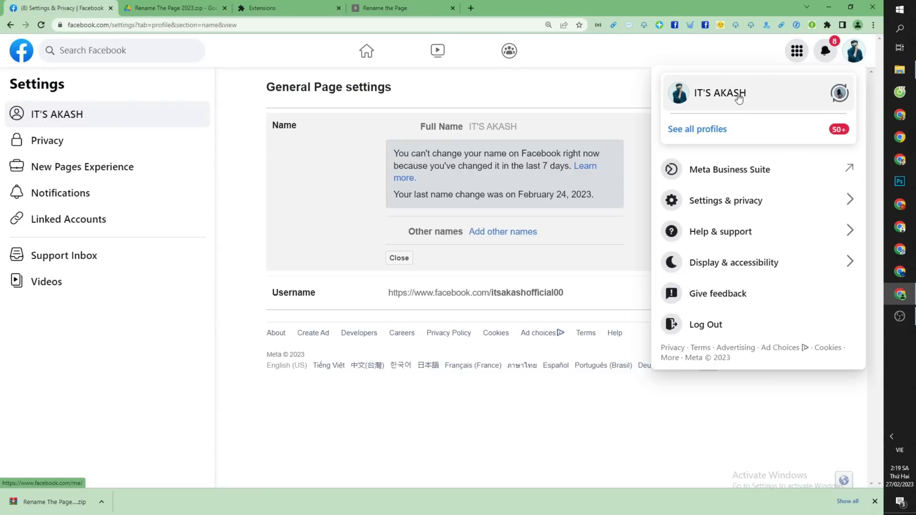
pyautogui.click(720, 92)
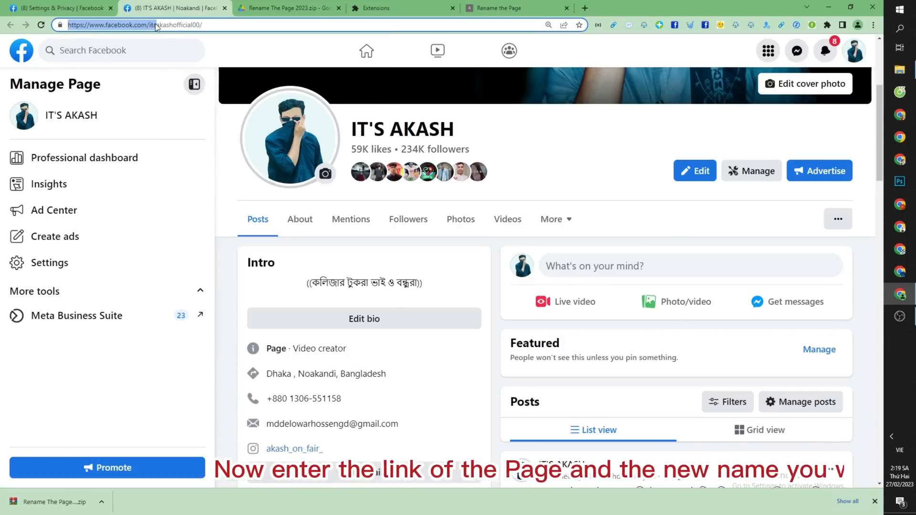
pyautogui.rightClick(137, 25)
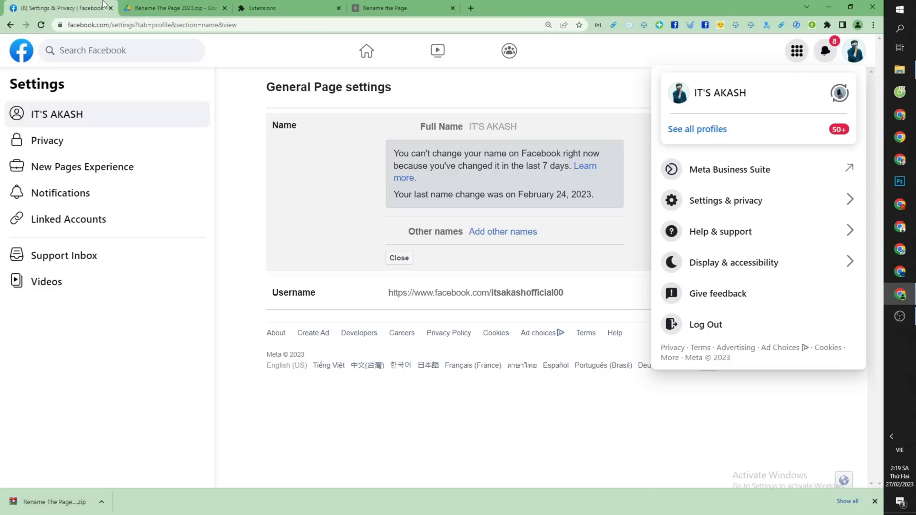
pyautogui.click(403, 9)
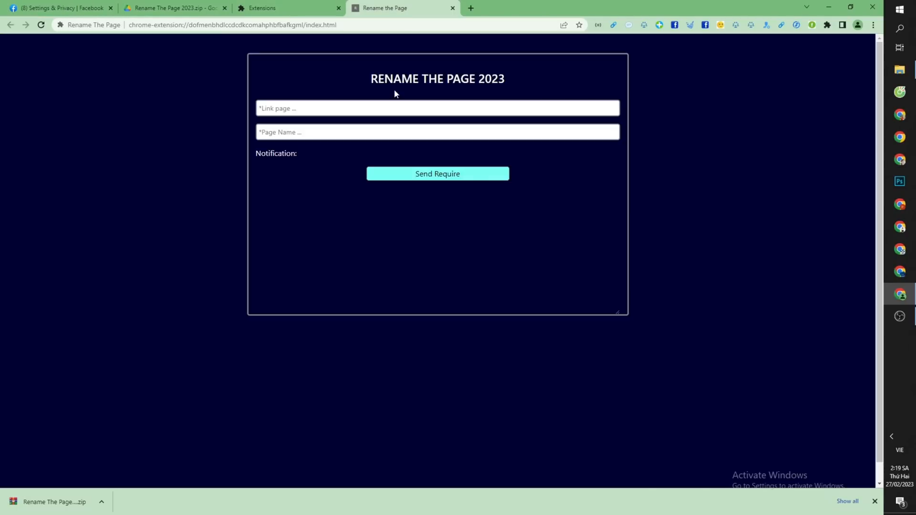
pyautogui.write('https://www.facebook.com/itsakashofficial00/')
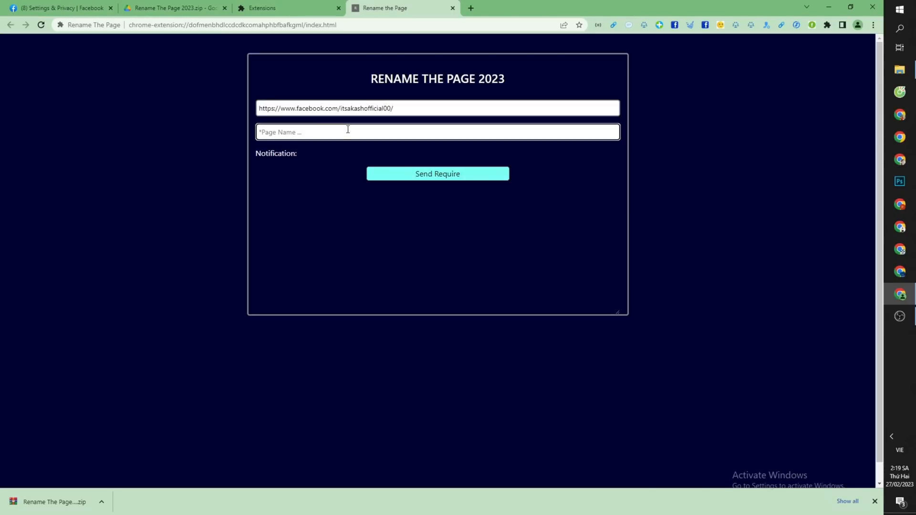
pyautogui.write('Love S')
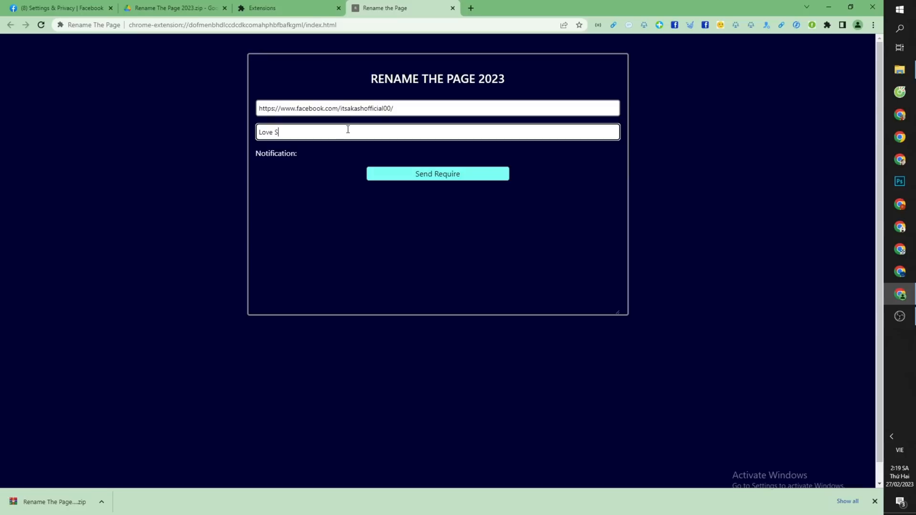
pyautogui.write('tory')
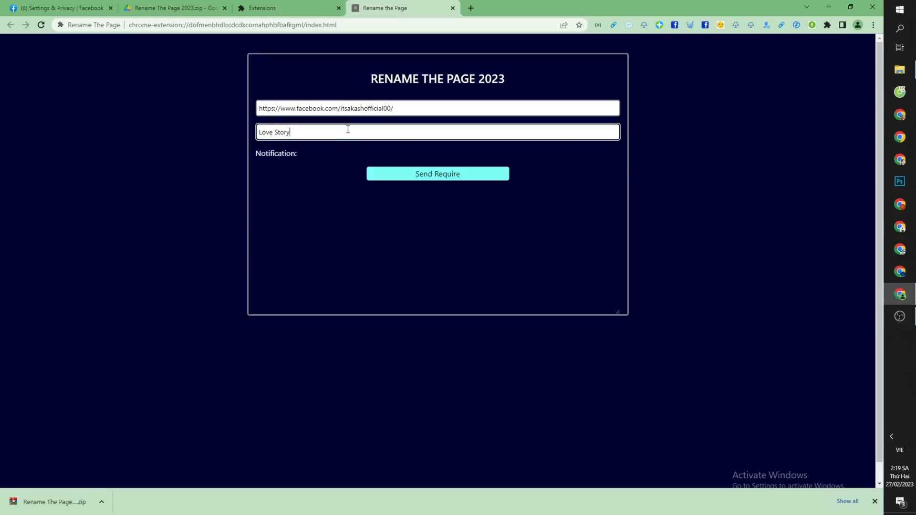
pyautogui.click(411, 196)
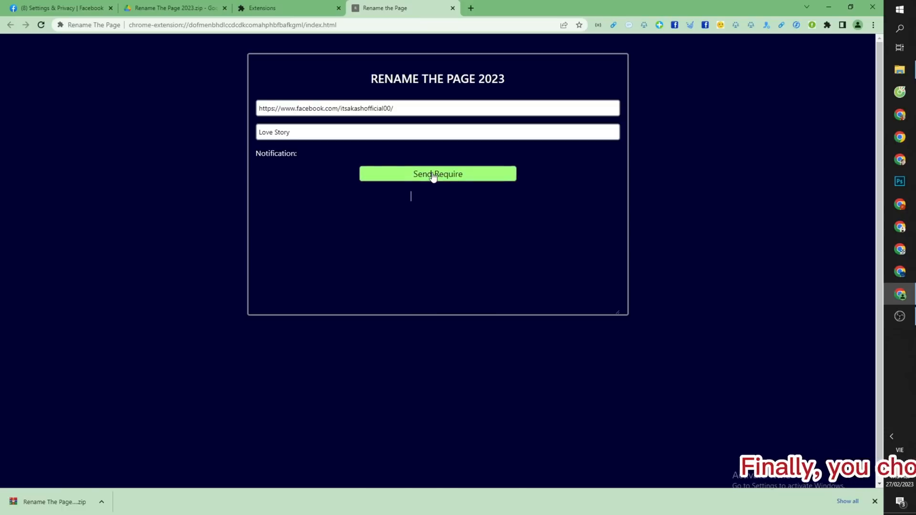
pyautogui.click(437, 173)
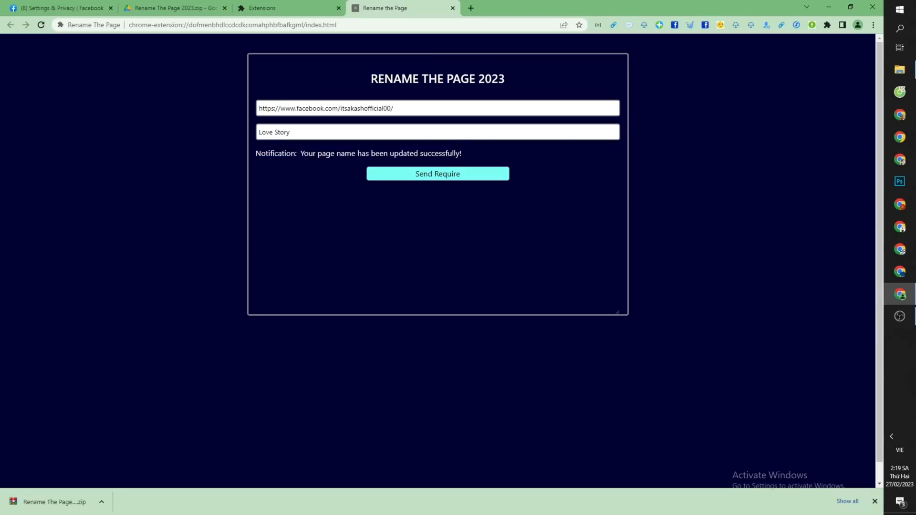
pyautogui.doubleClick(308, 153)
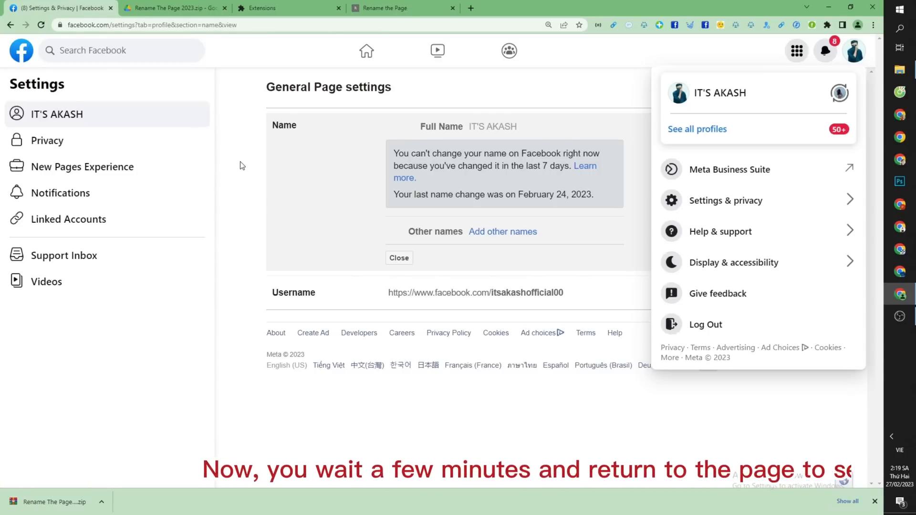
pyautogui.moveTo(856, 51)
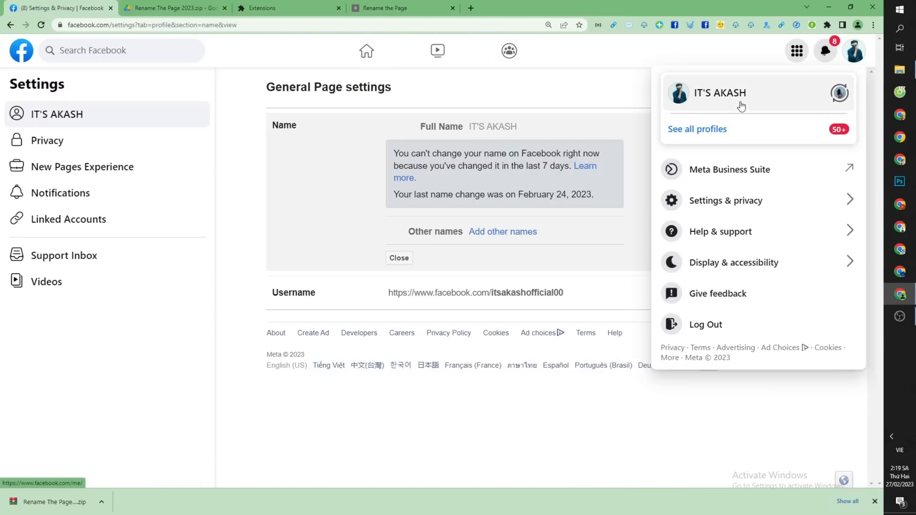
# Load the page profile, now named Love Story
pyautogui.click(719, 93)
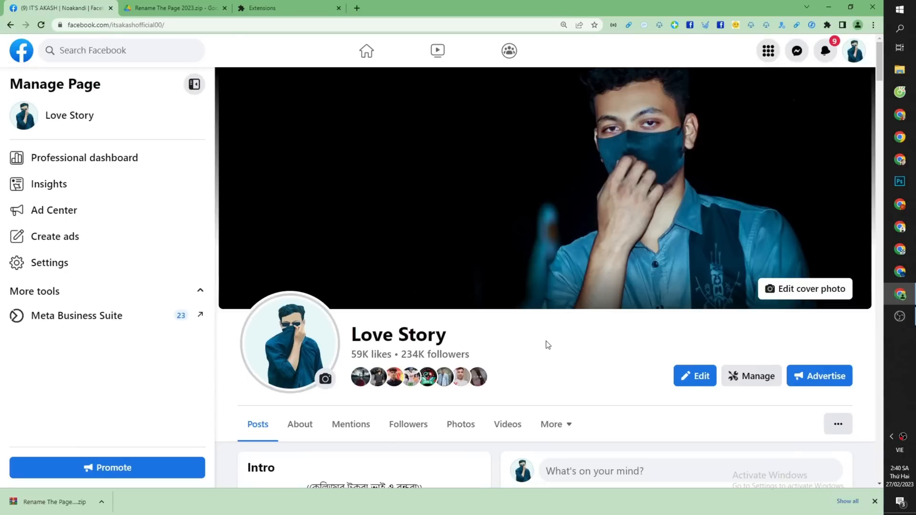
pyautogui.scroll(-3)
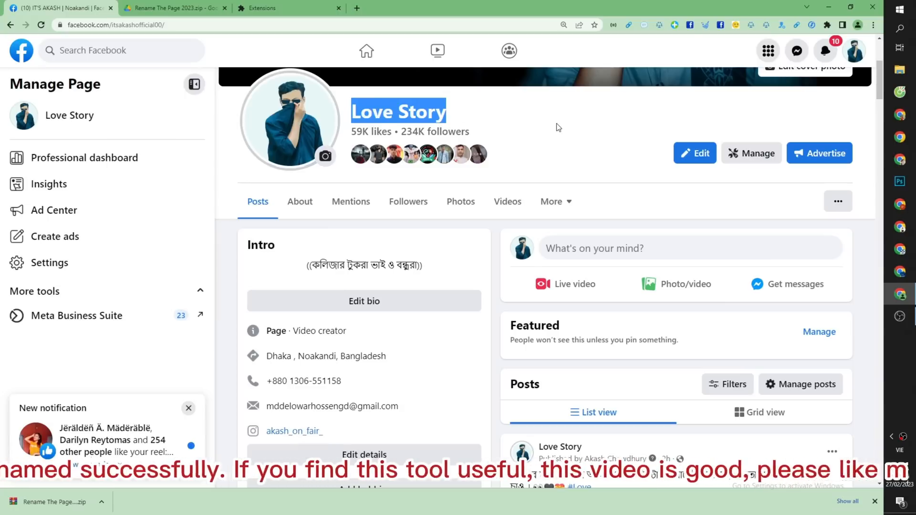
pyautogui.scroll(3)
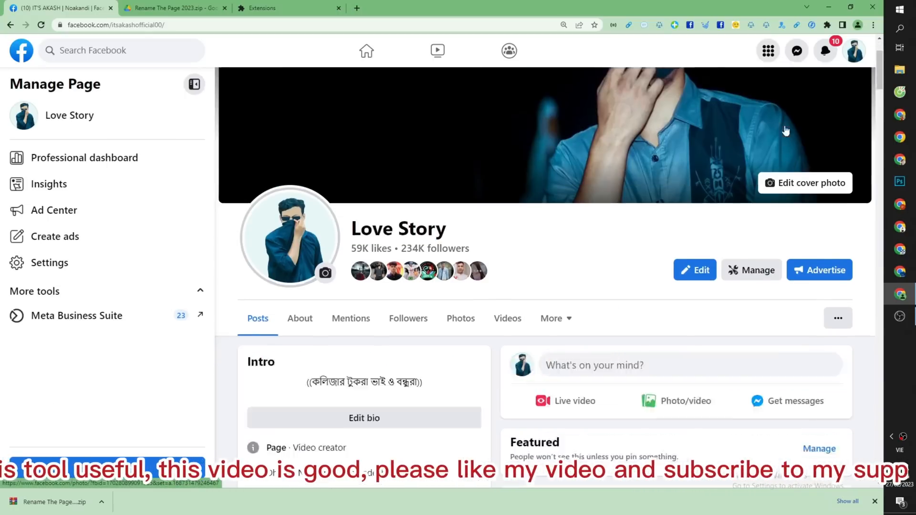
pyautogui.scroll(-3)
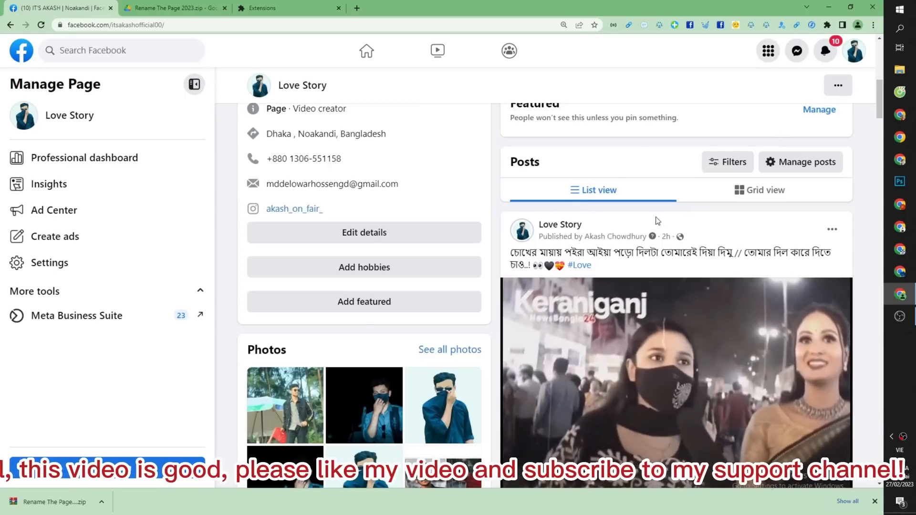